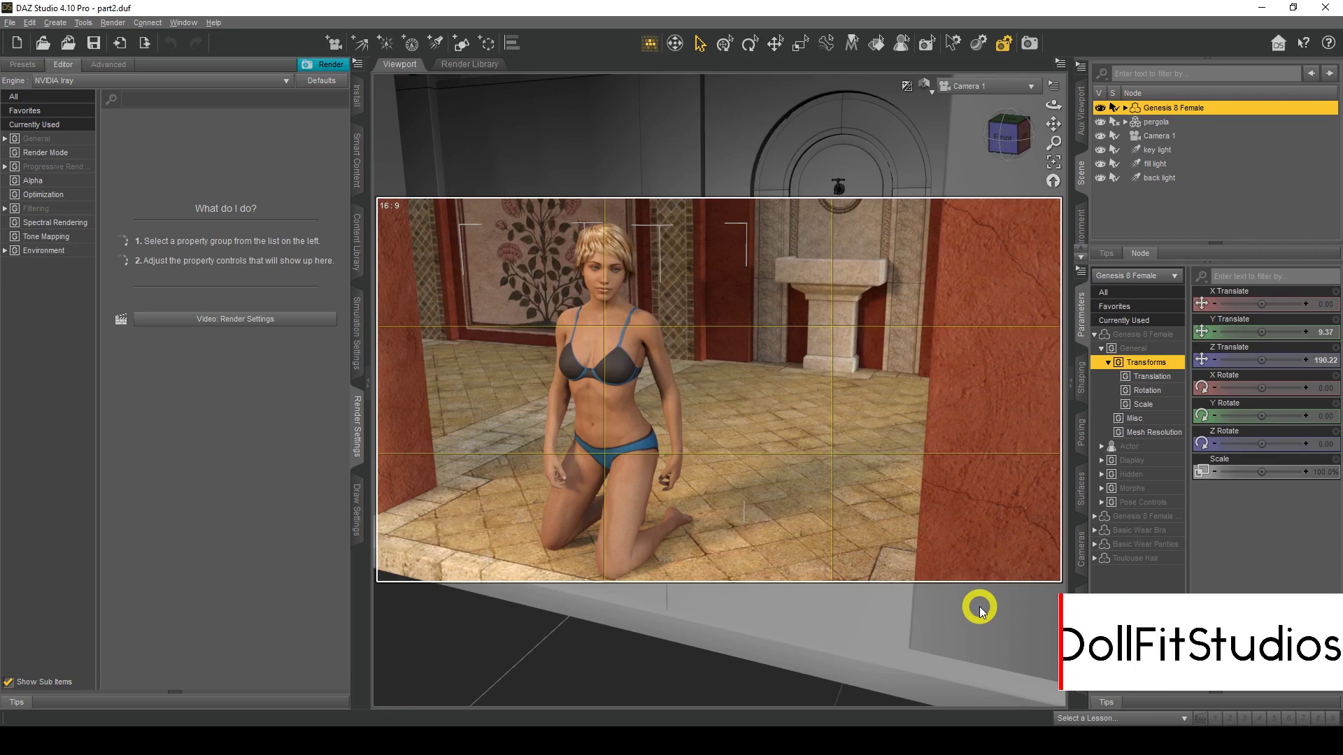
{"action": "mouse_move", "coordinate": [894, 359]}
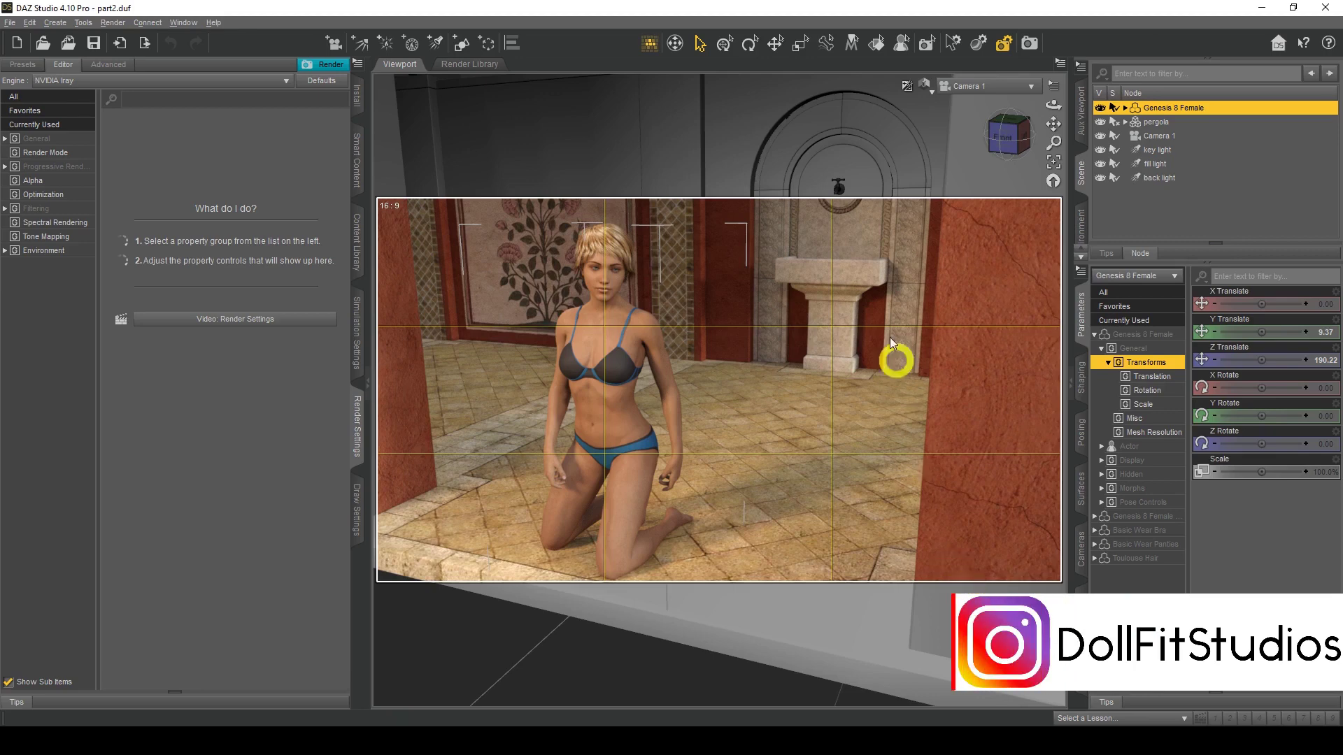
{"action": "mouse_move", "coordinate": [419, 504]}
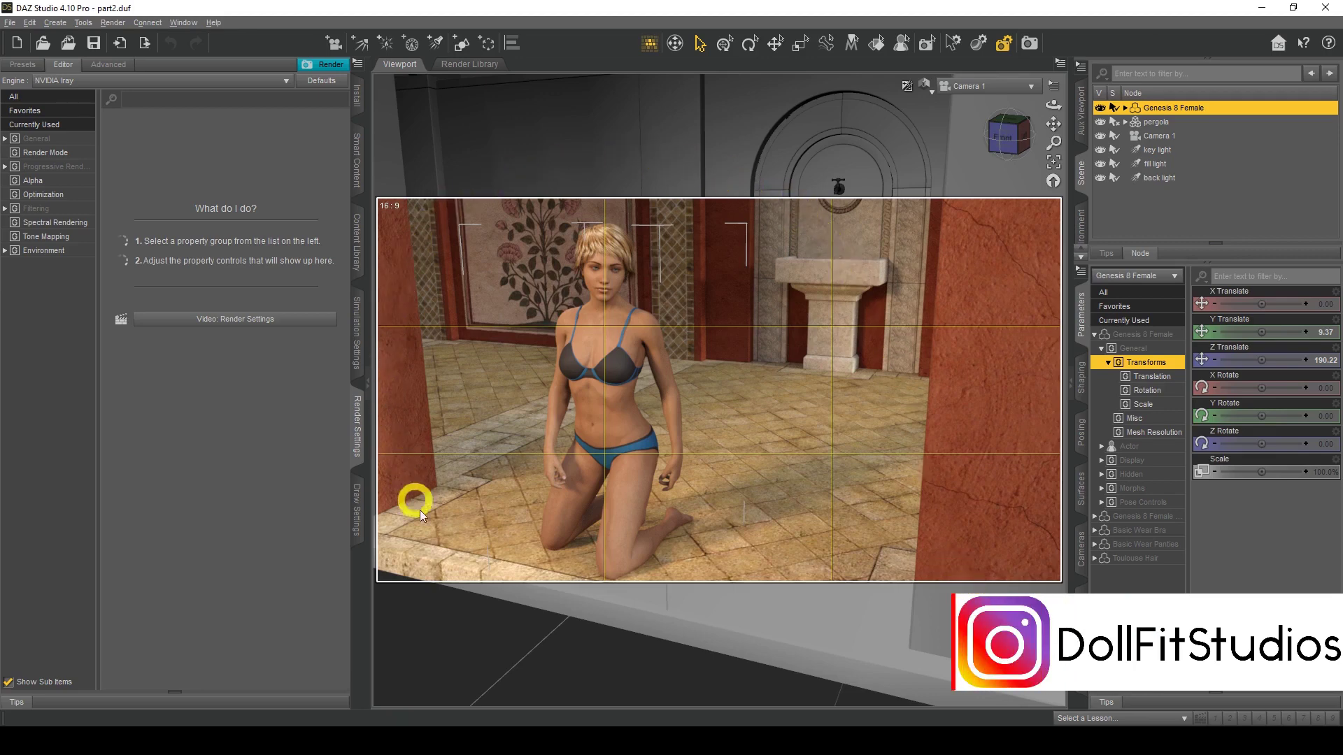
{"action": "mouse_move", "coordinate": [642, 120]}
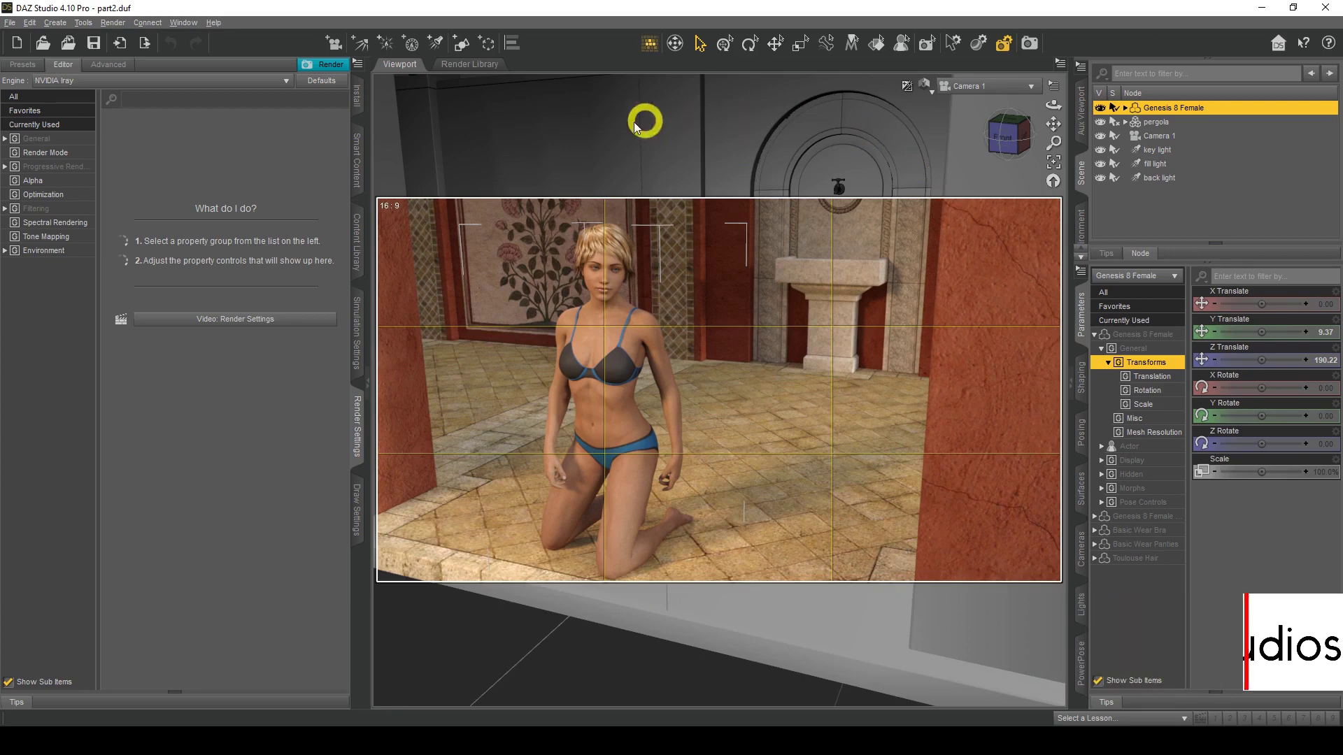
{"action": "mouse_move", "coordinate": [816, 622]}
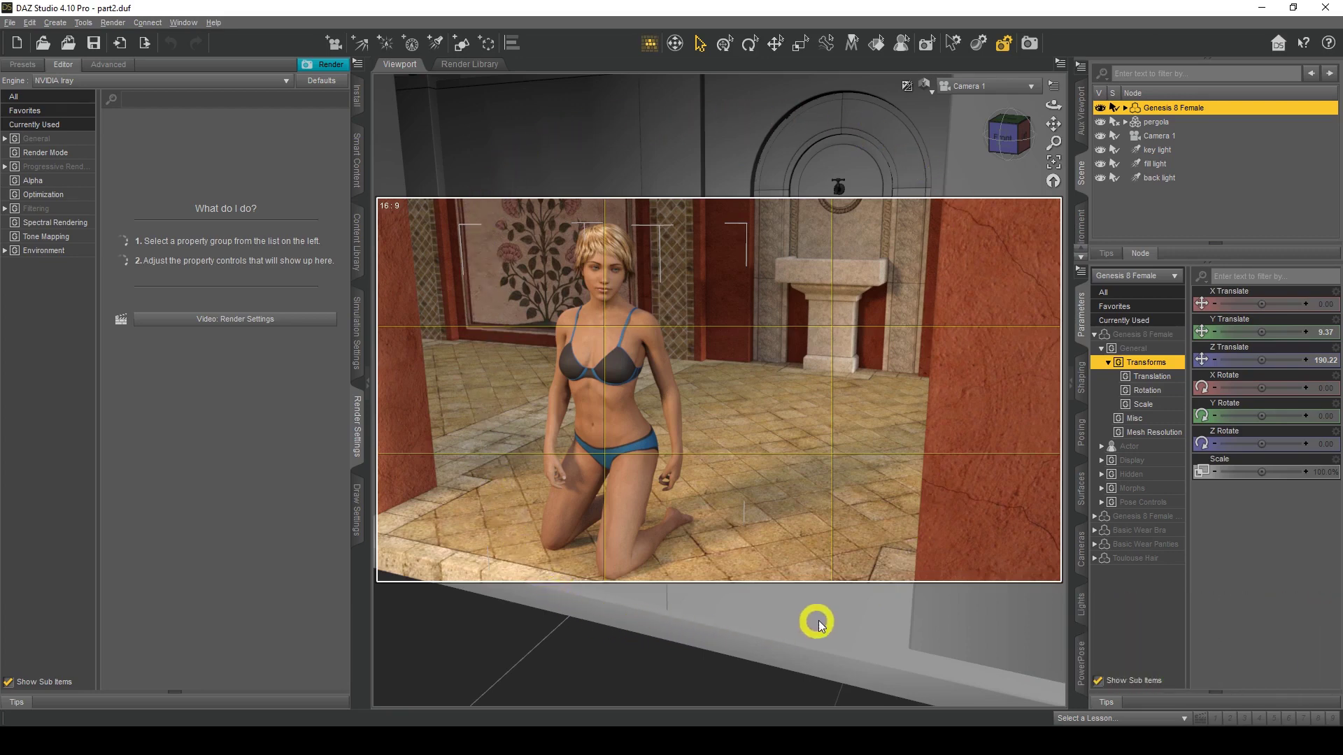
{"action": "mouse_move", "coordinate": [838, 199]}
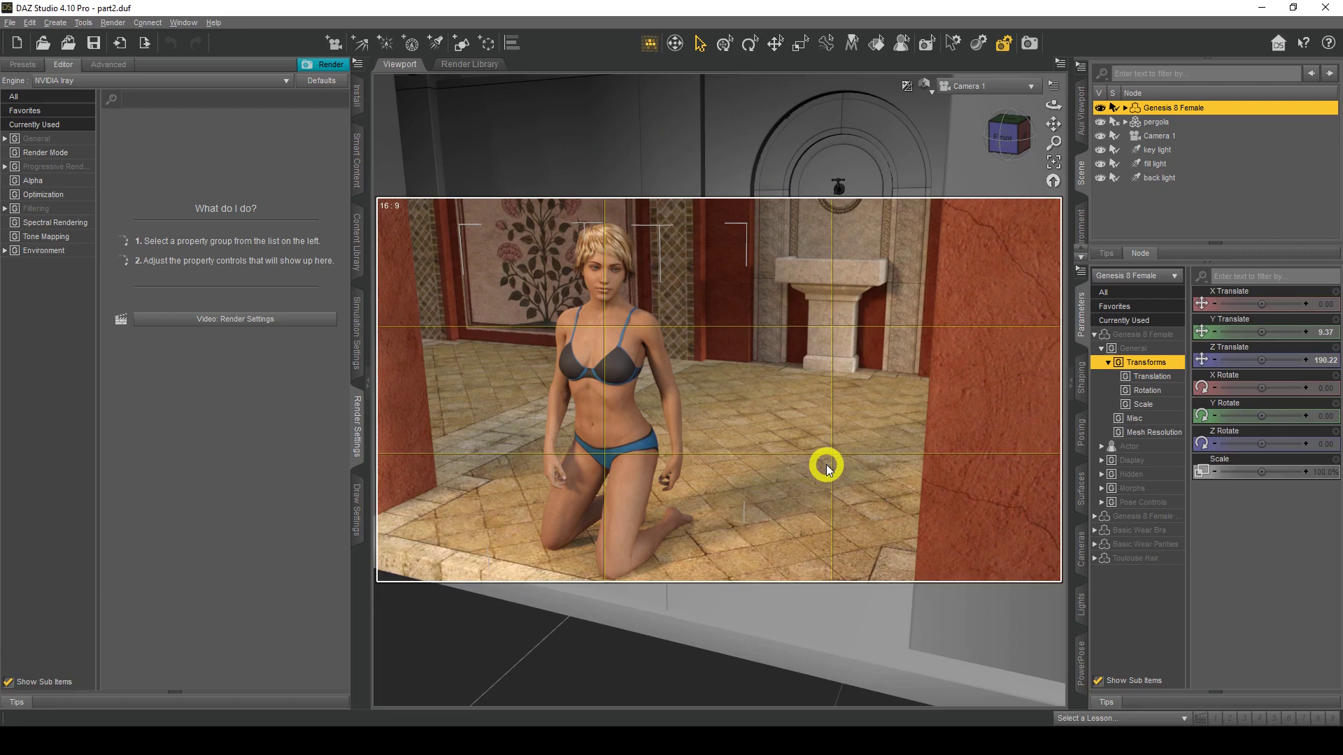
{"action": "mouse_move", "coordinate": [820, 261]}
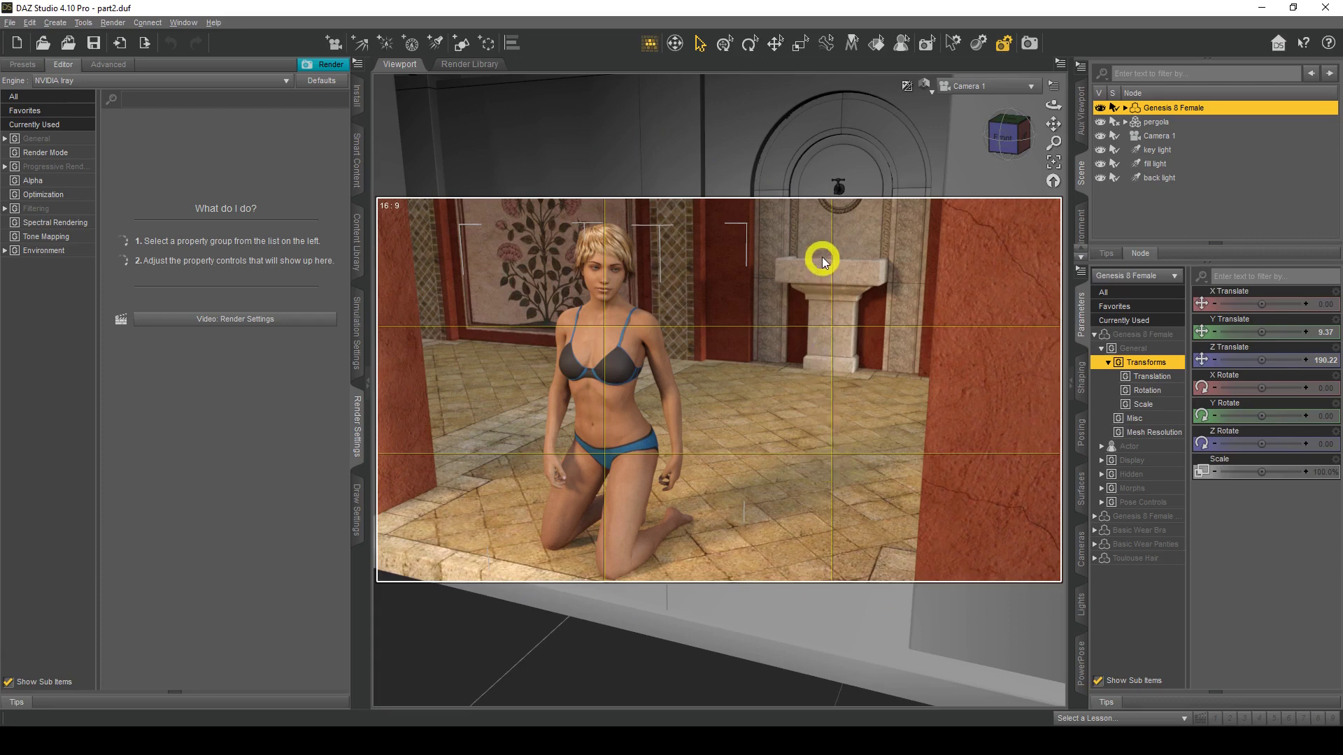
{"action": "mouse_move", "coordinate": [788, 195]}
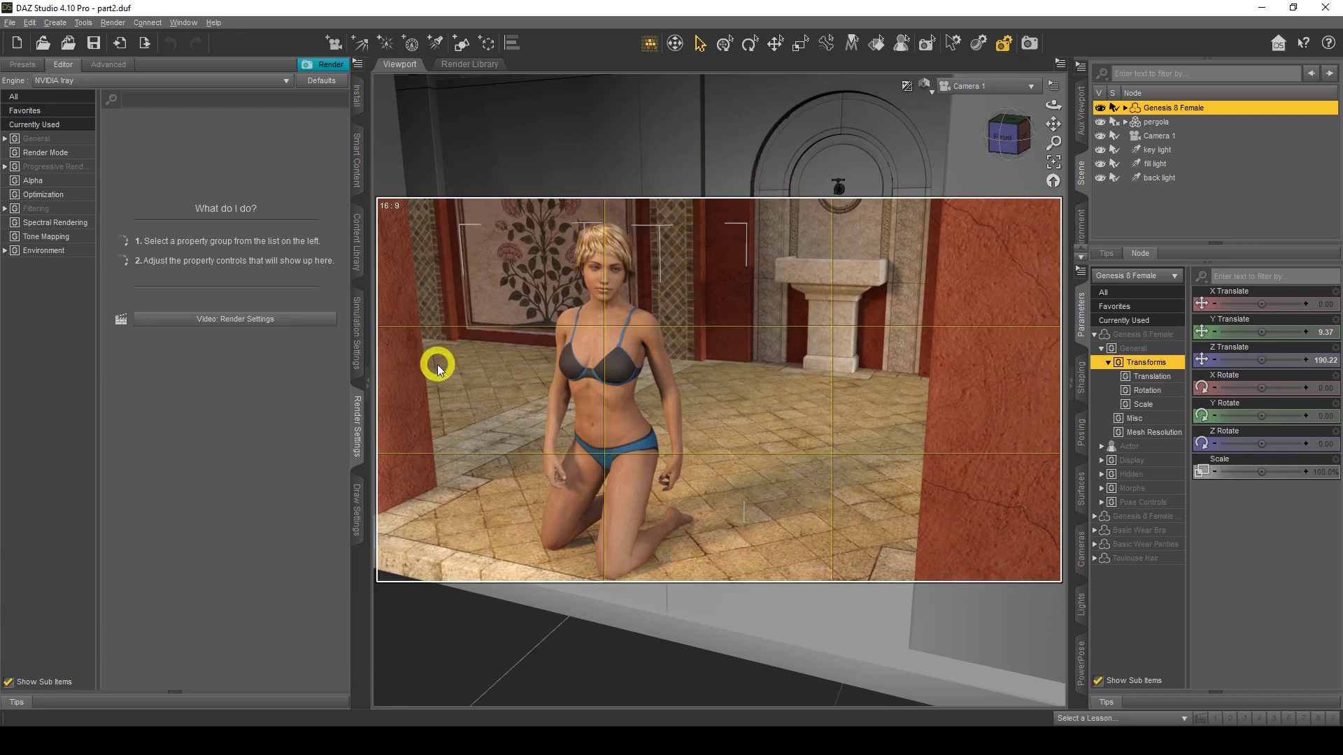
{"action": "mouse_move", "coordinate": [682, 638]}
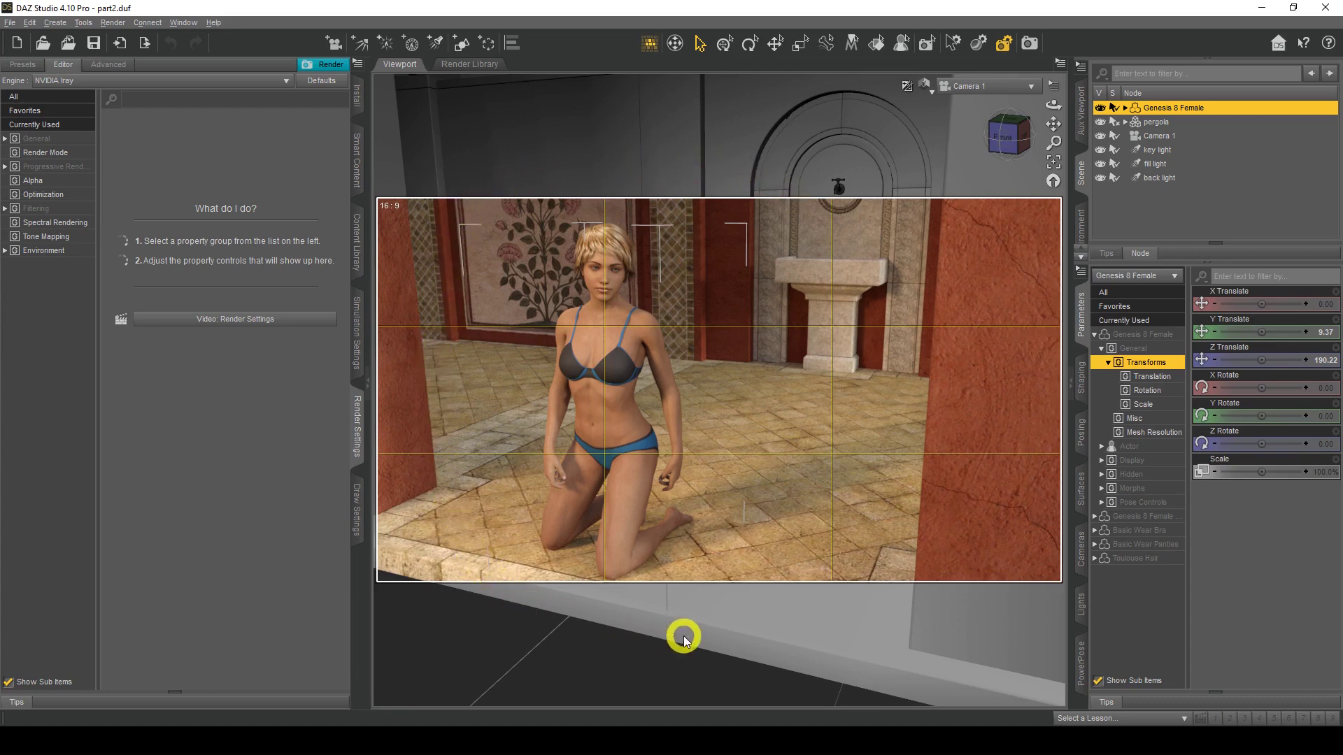
{"action": "mouse_move", "coordinate": [934, 400]}
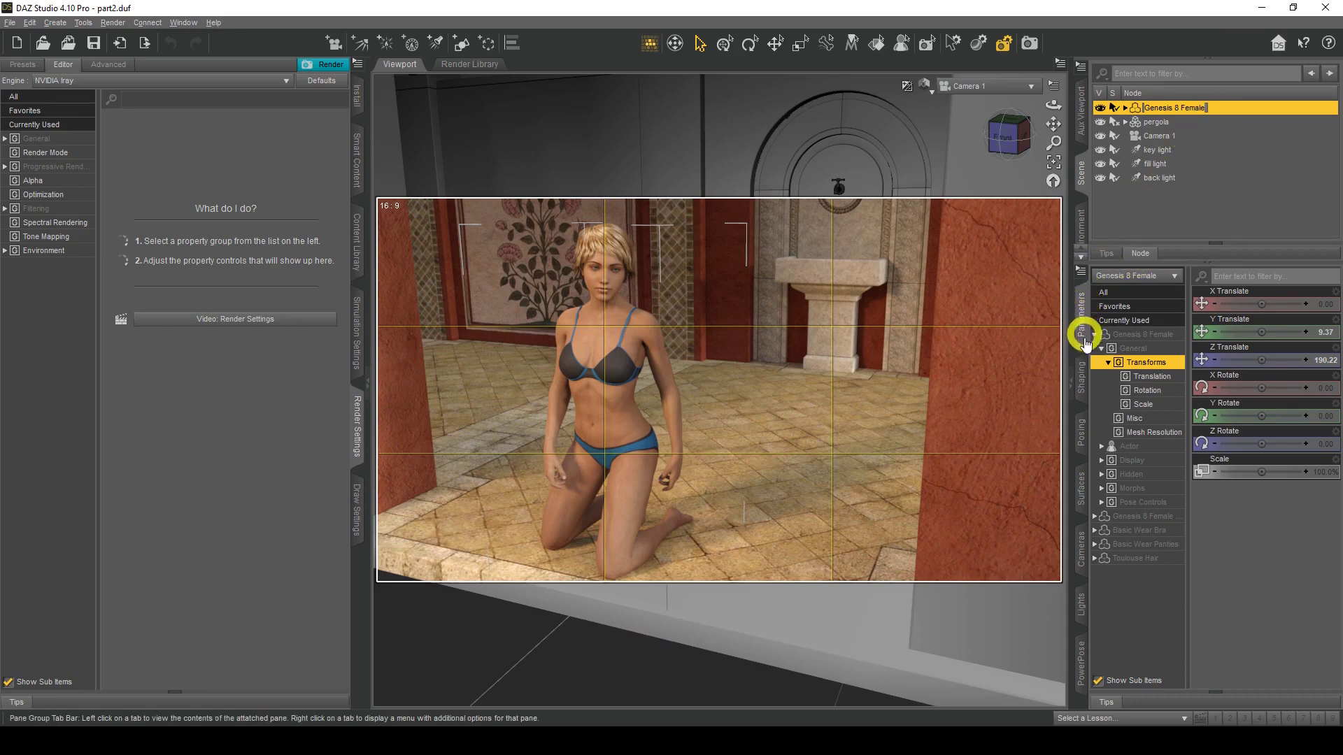
{"action": "mouse_move", "coordinate": [1083, 486]}
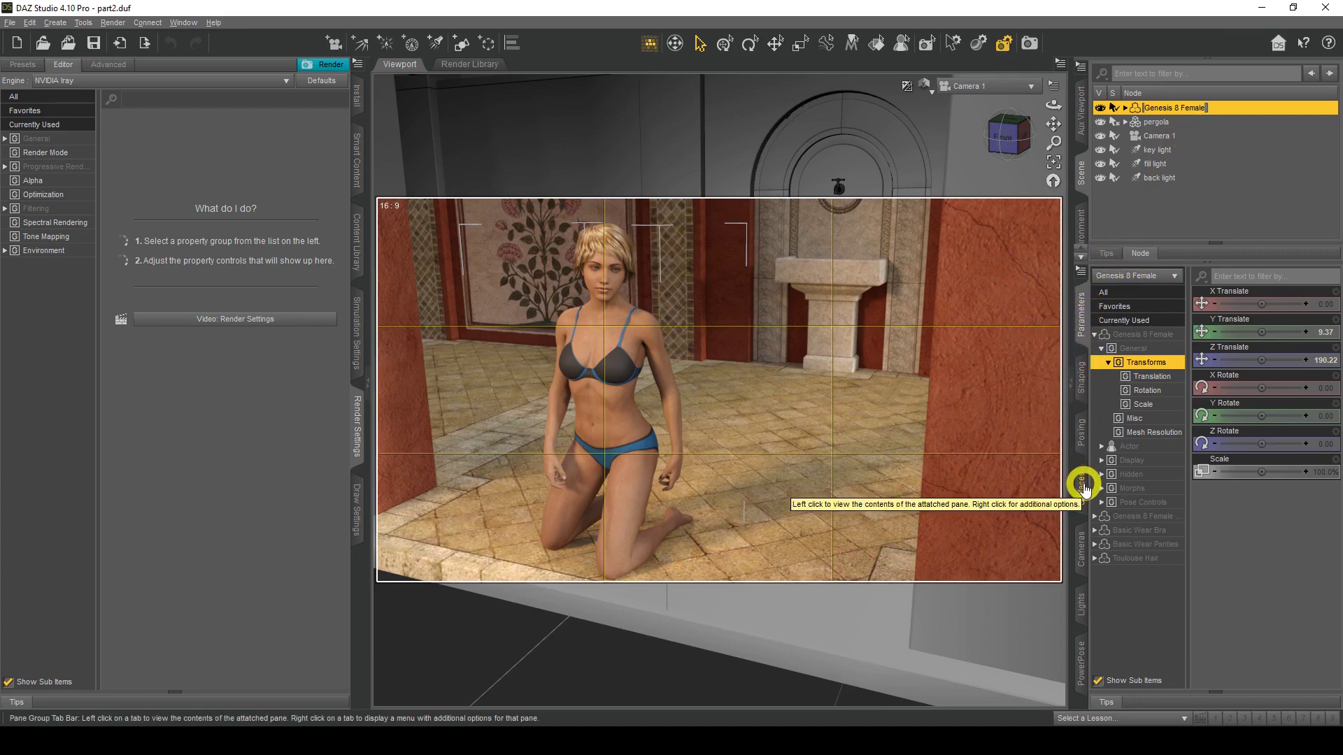
Step: Display Genesis 8 Female's material groups in the Surfaces pane
{"action": "left_click", "coordinate": [1080, 504]}
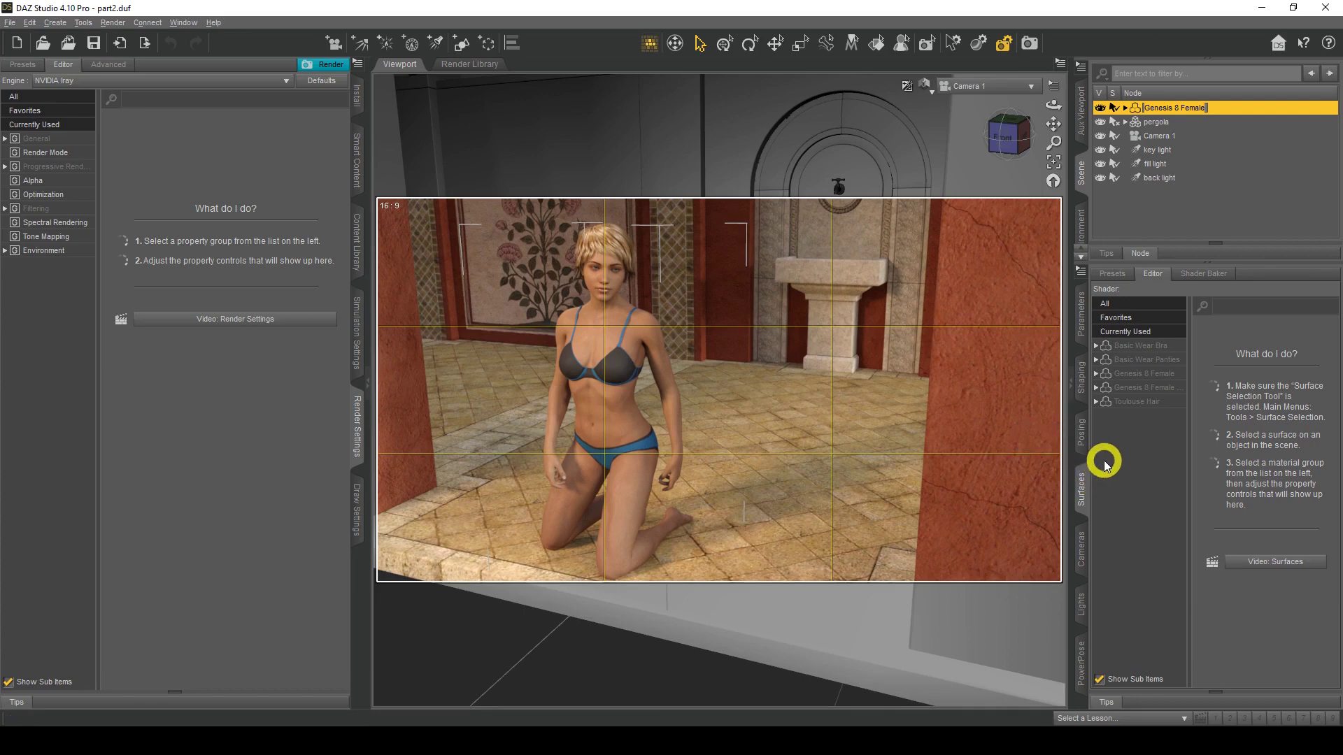
{"action": "mouse_move", "coordinate": [1134, 347]}
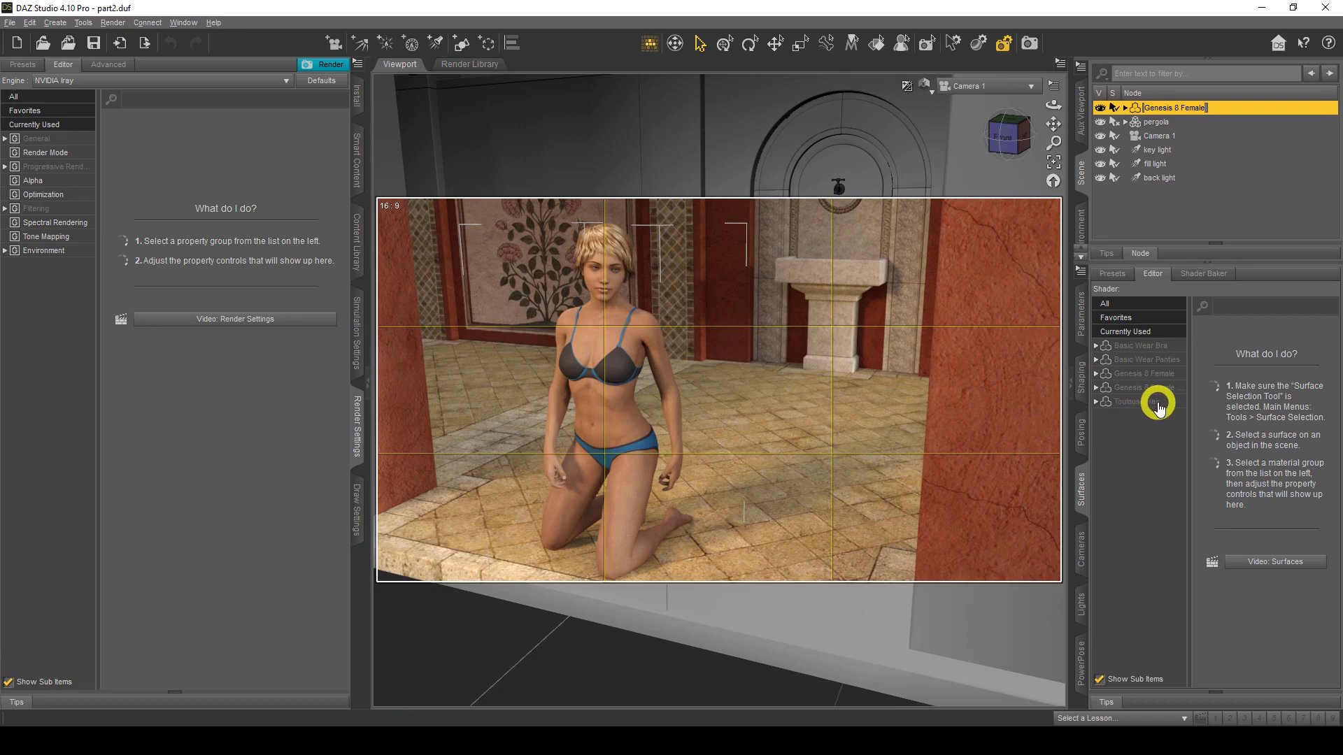
{"action": "mouse_move", "coordinate": [1151, 379]}
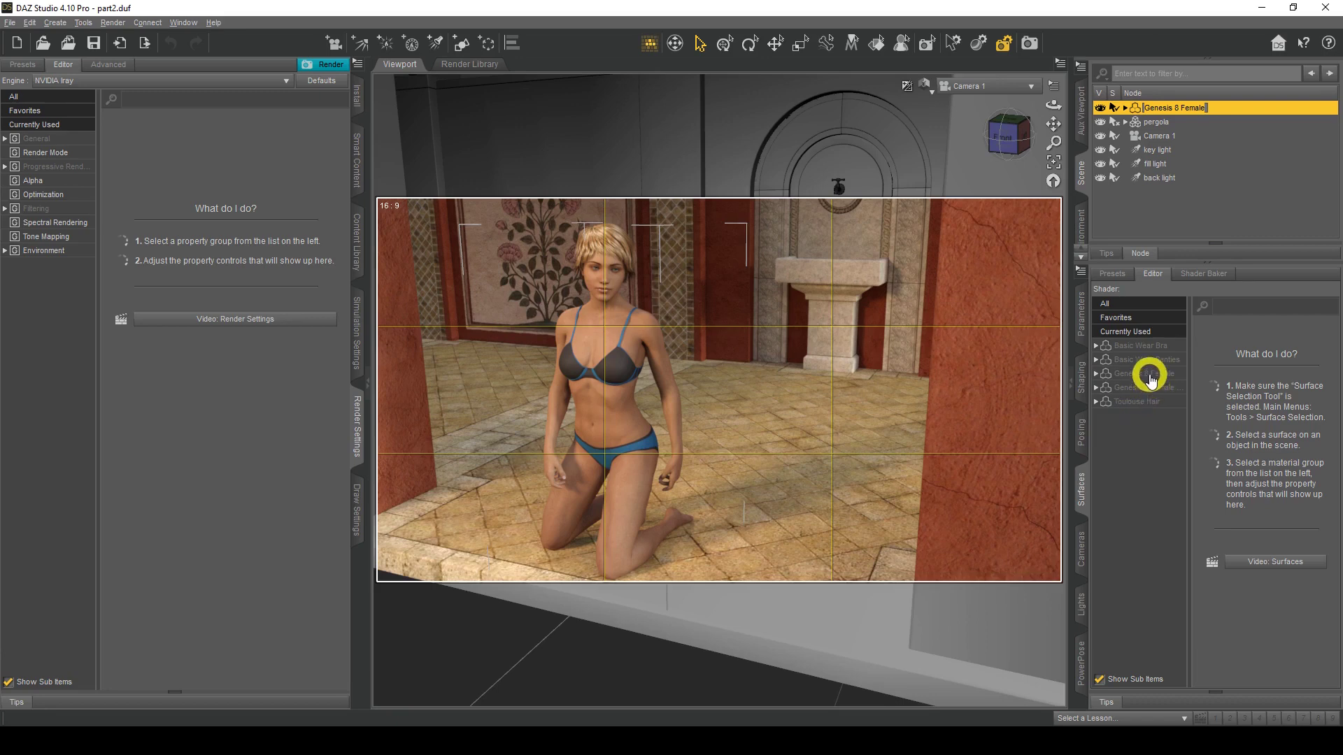
{"action": "left_click", "coordinate": [1139, 374]}
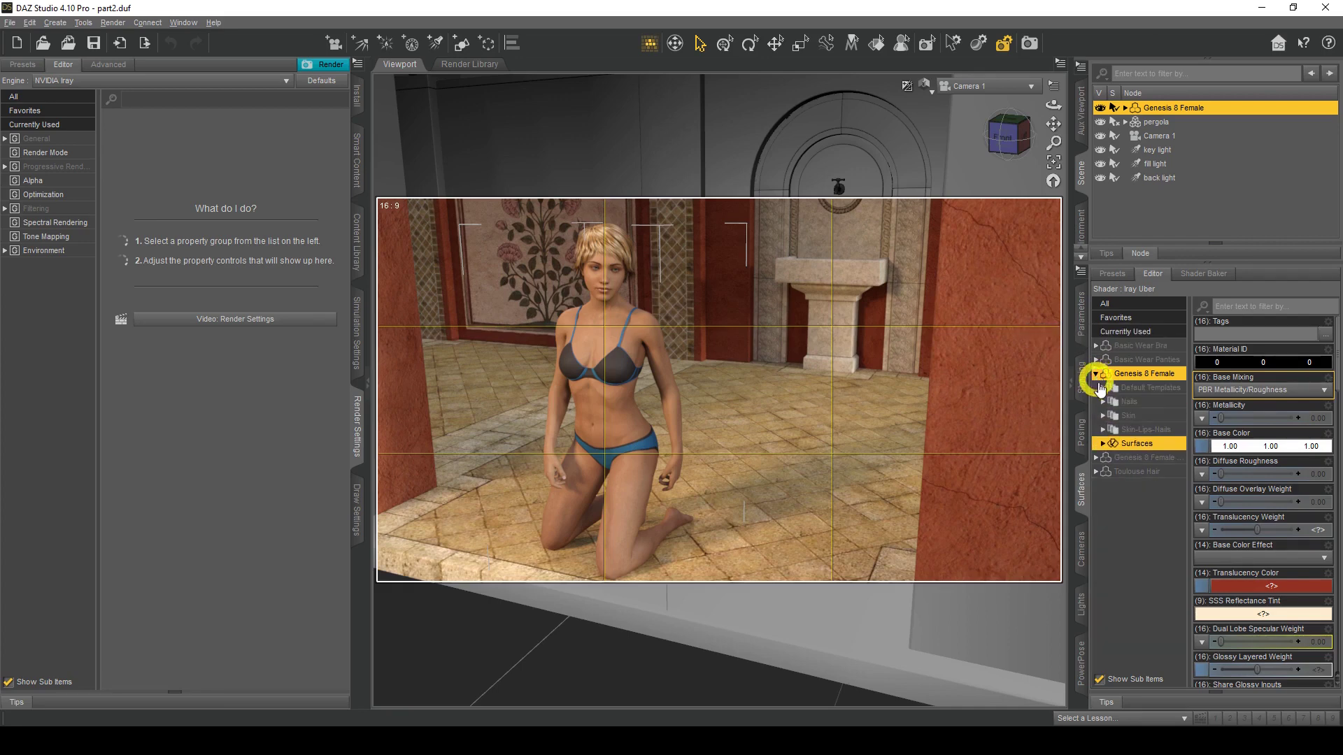
{"action": "left_click", "coordinate": [1131, 416]}
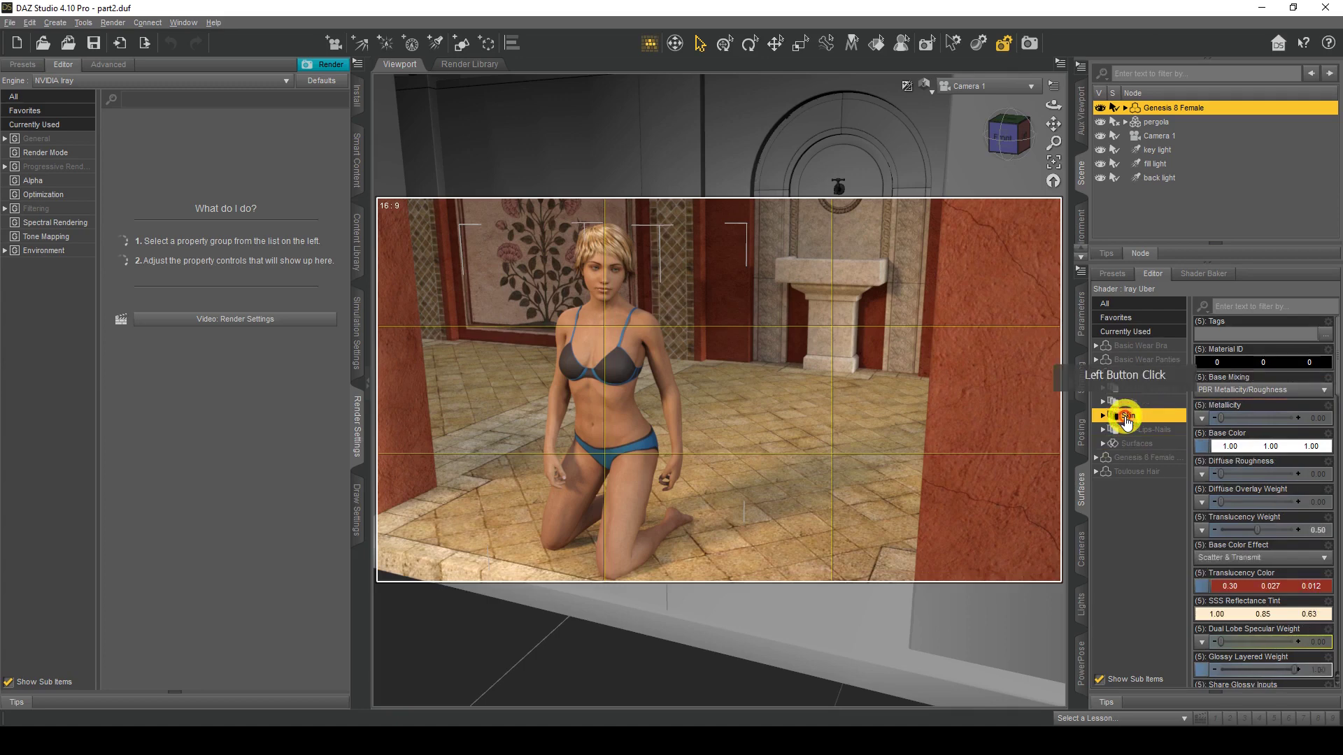
{"action": "left_click", "coordinate": [1124, 415]}
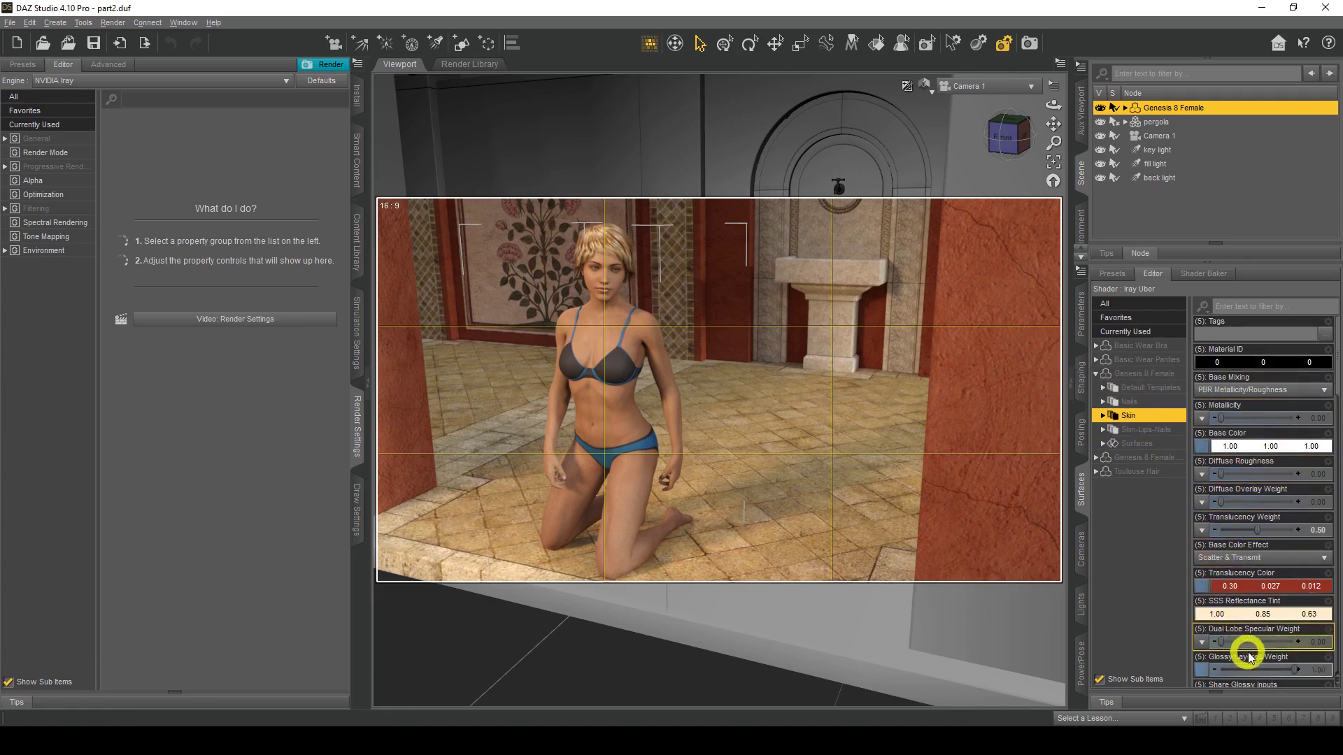
{"action": "mouse_move", "coordinate": [698, 454]}
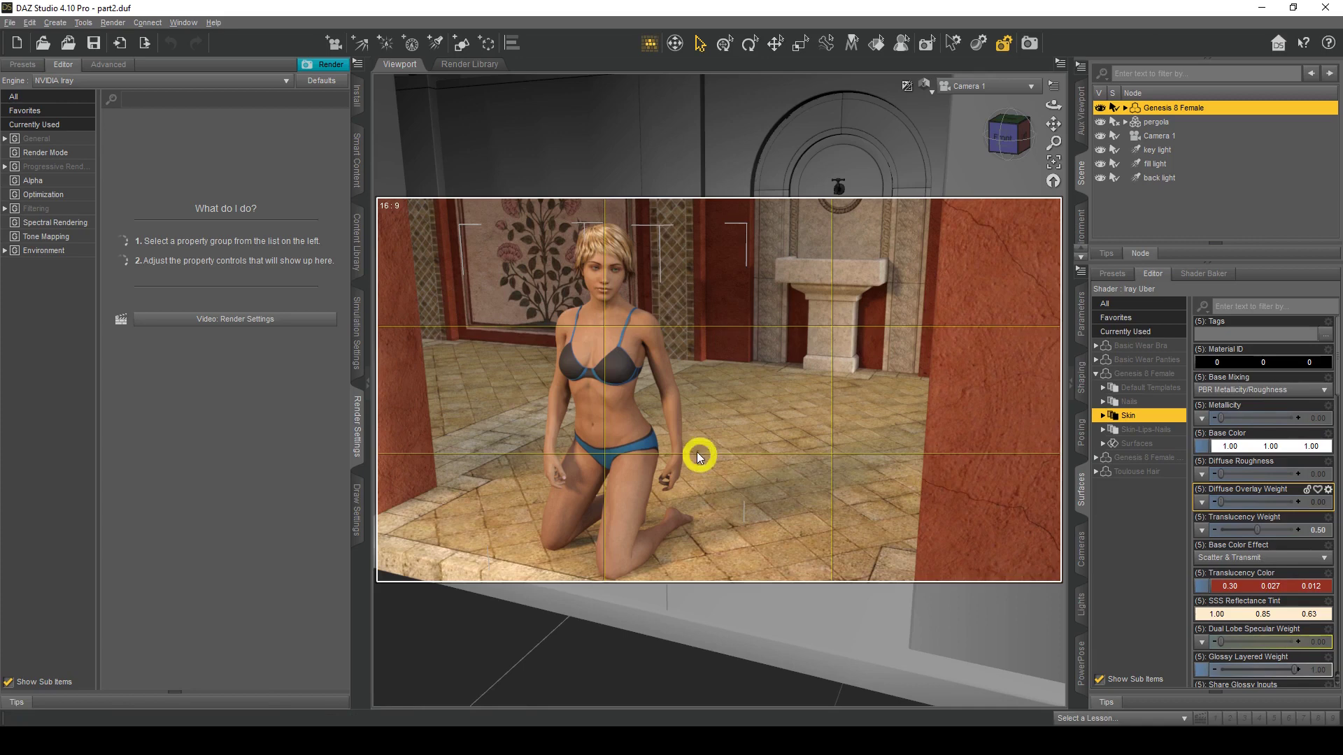
{"action": "mouse_move", "coordinate": [549, 404]}
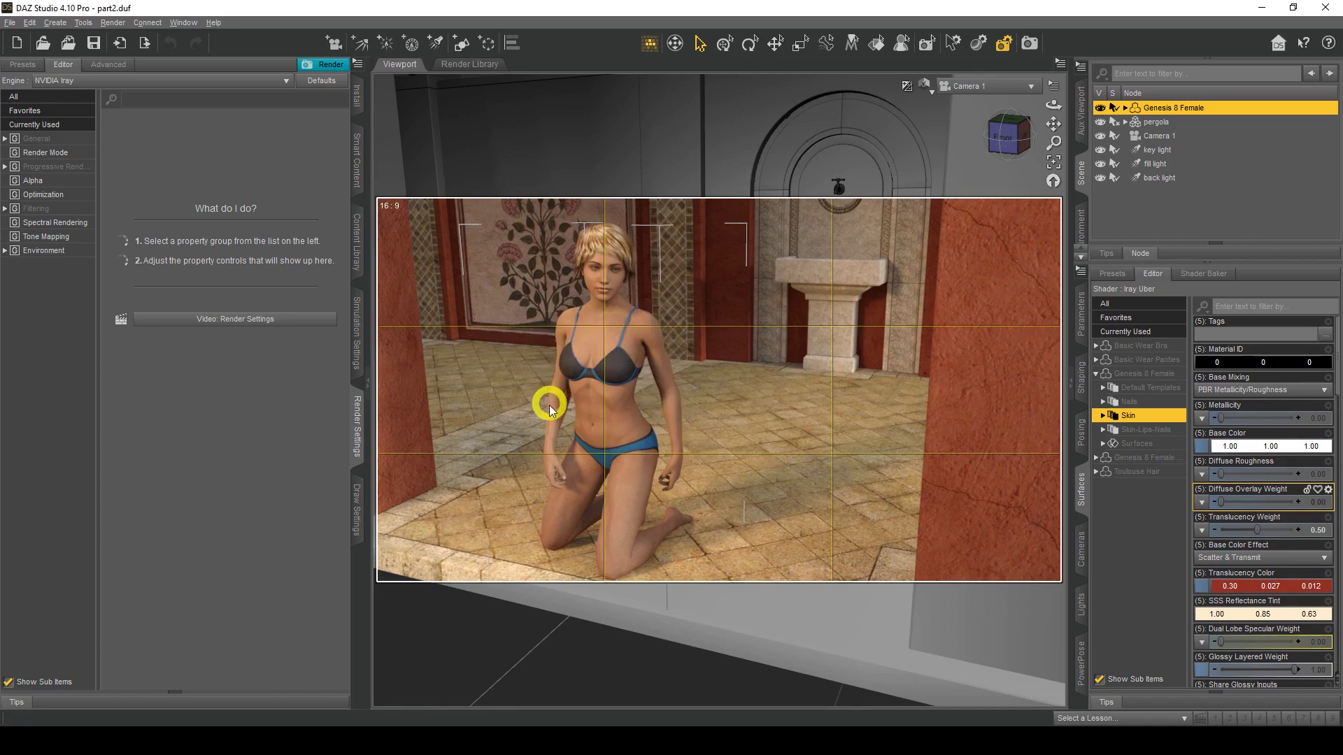
{"action": "mouse_move", "coordinate": [561, 477]}
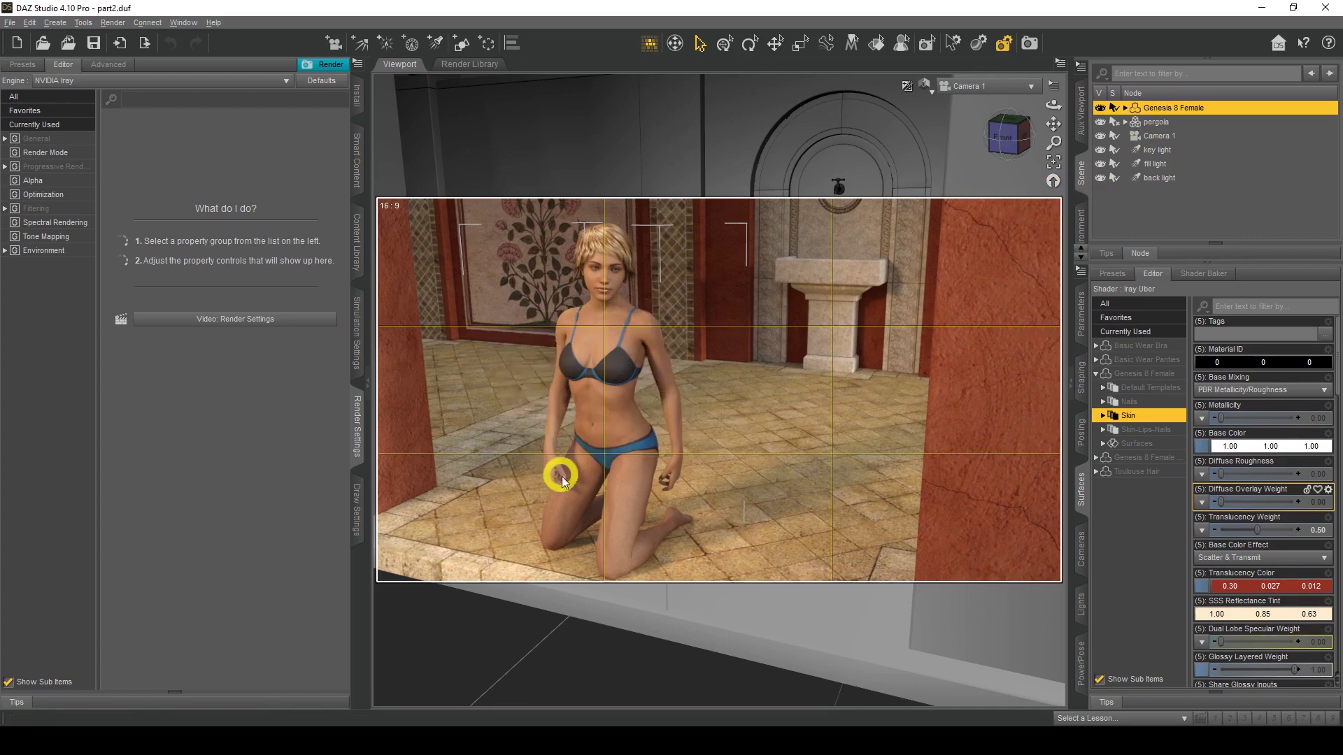
{"action": "mouse_move", "coordinate": [1178, 531]}
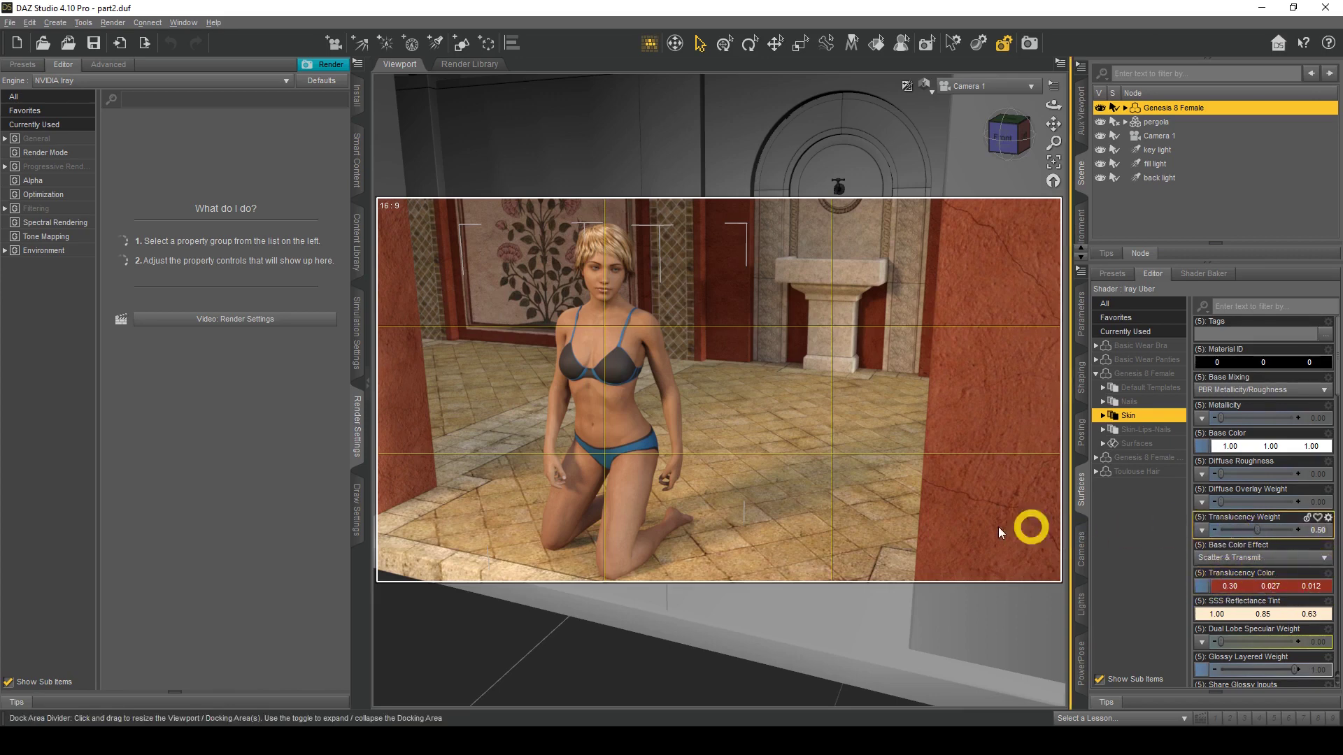
{"action": "mouse_move", "coordinate": [544, 351]}
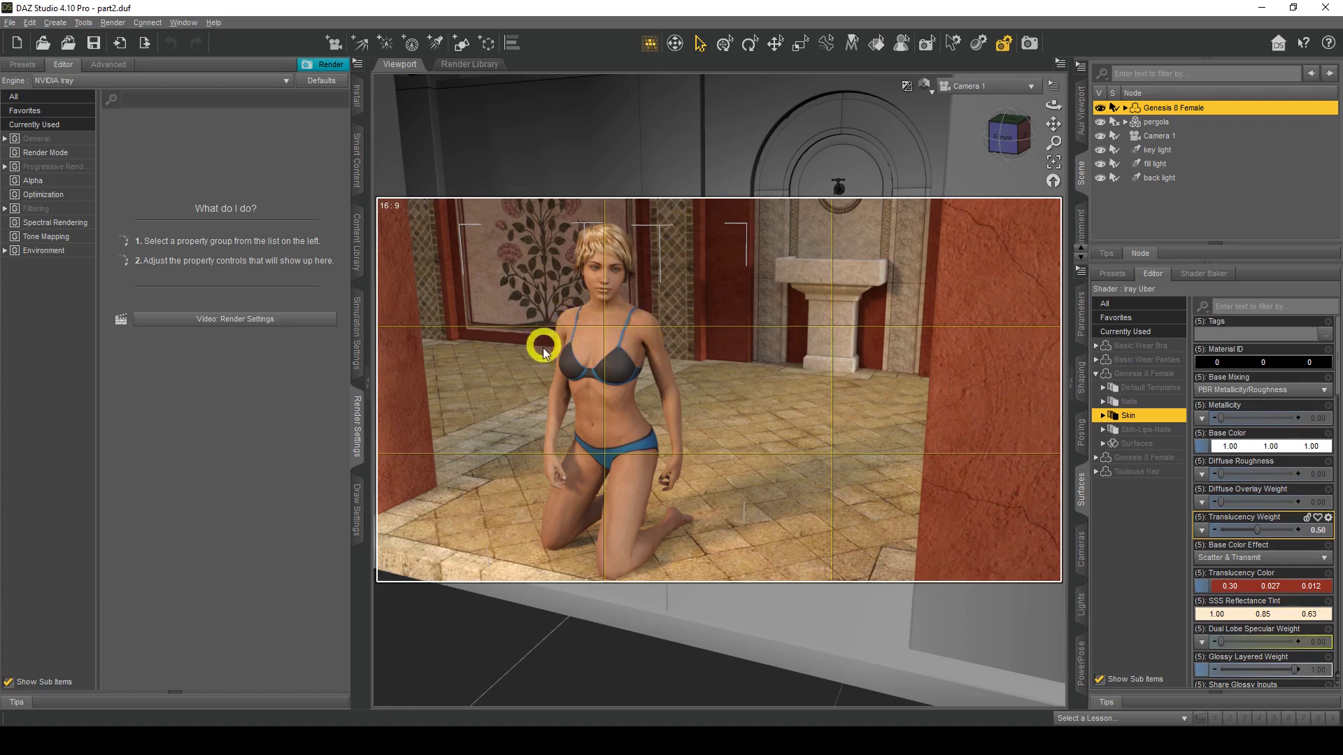
{"action": "mouse_move", "coordinate": [629, 314]}
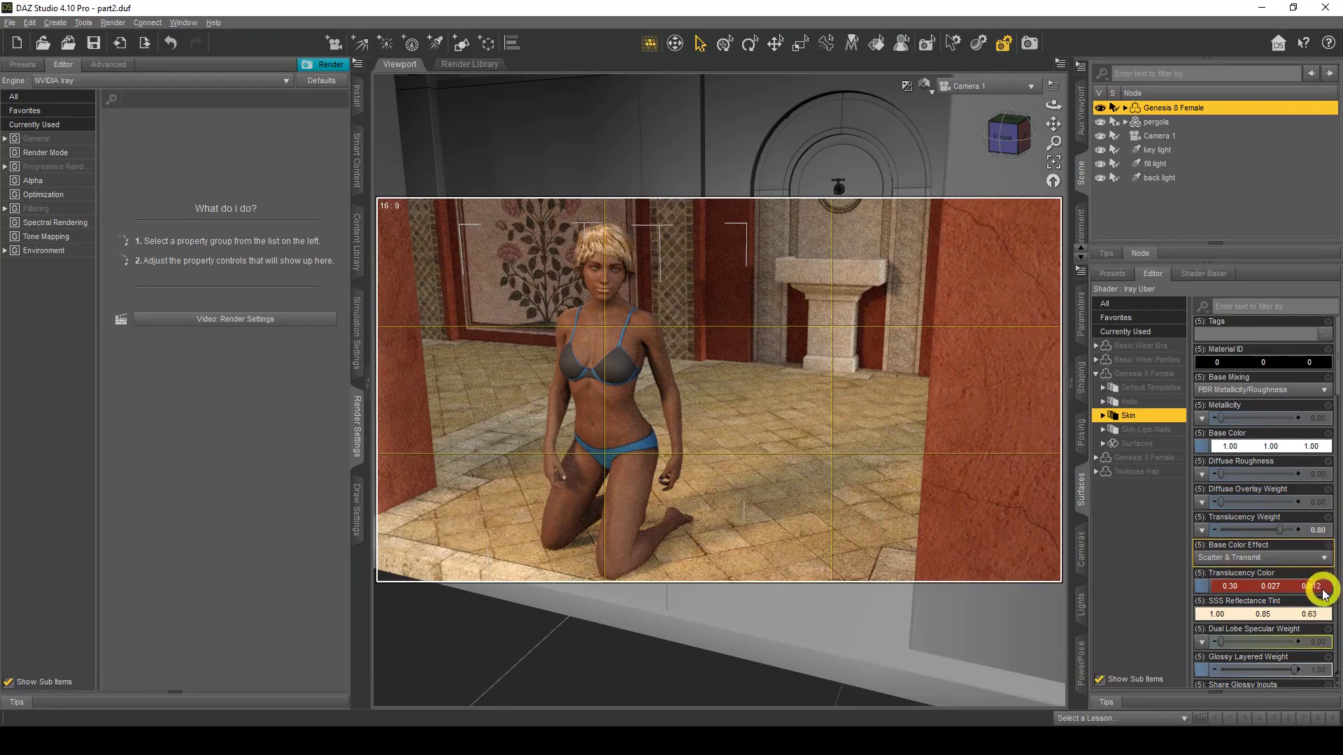
{"action": "mouse_move", "coordinate": [1271, 530]}
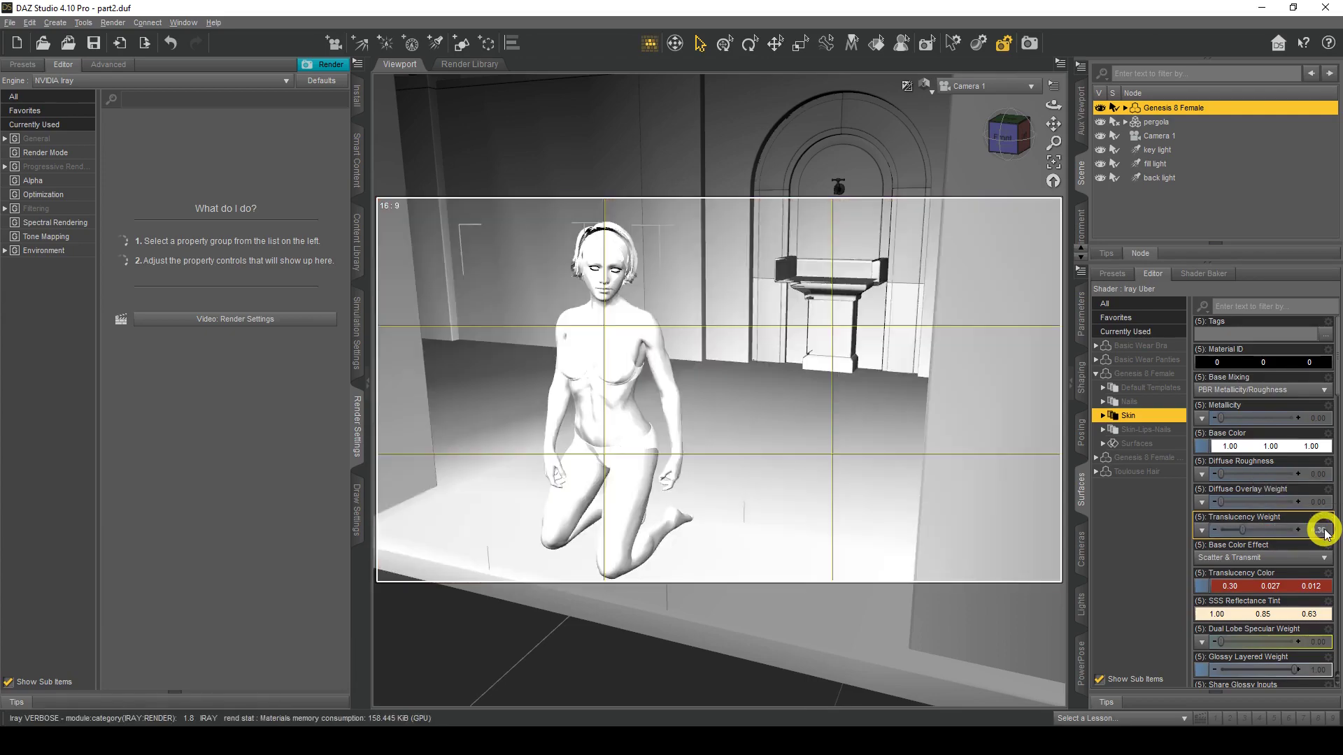
Step: Edit the Skin surface's Translucency Weight, leaving it at 0.30
{"action": "left_click", "coordinate": [1324, 530]}
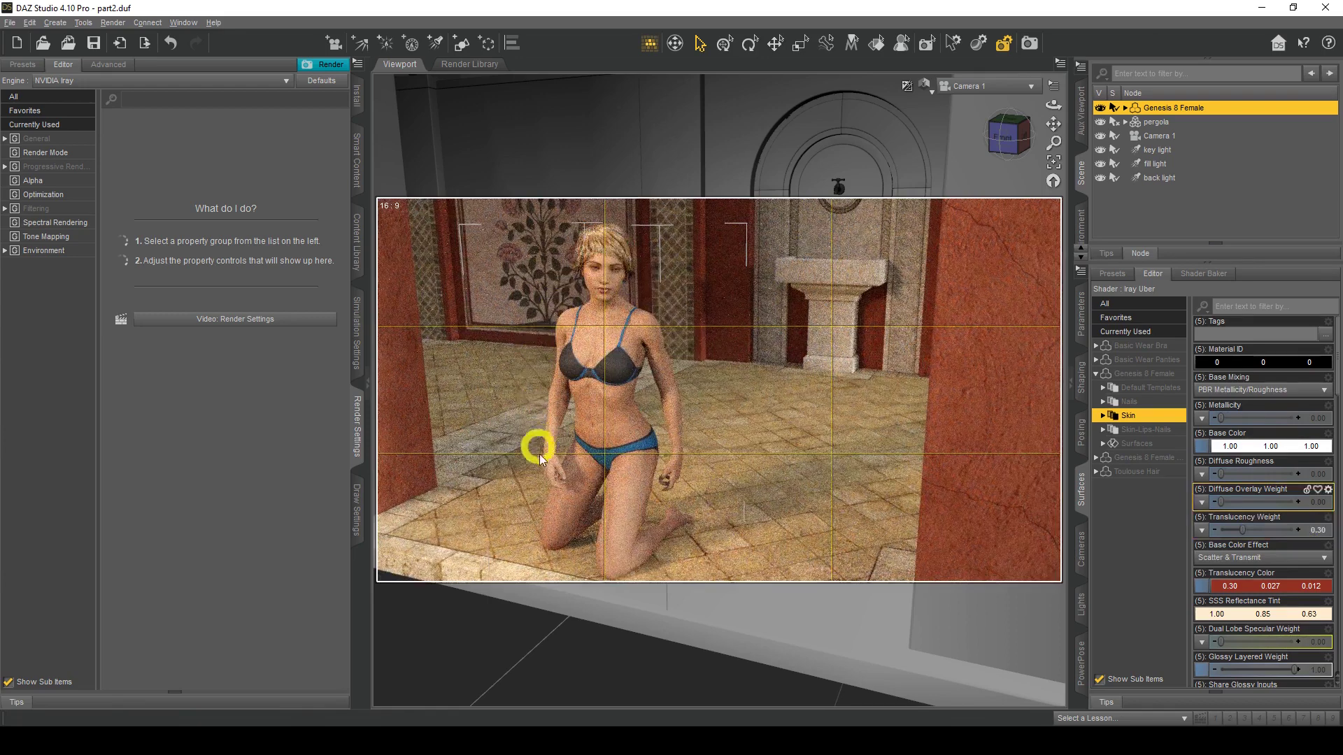
{"action": "mouse_move", "coordinate": [710, 366]}
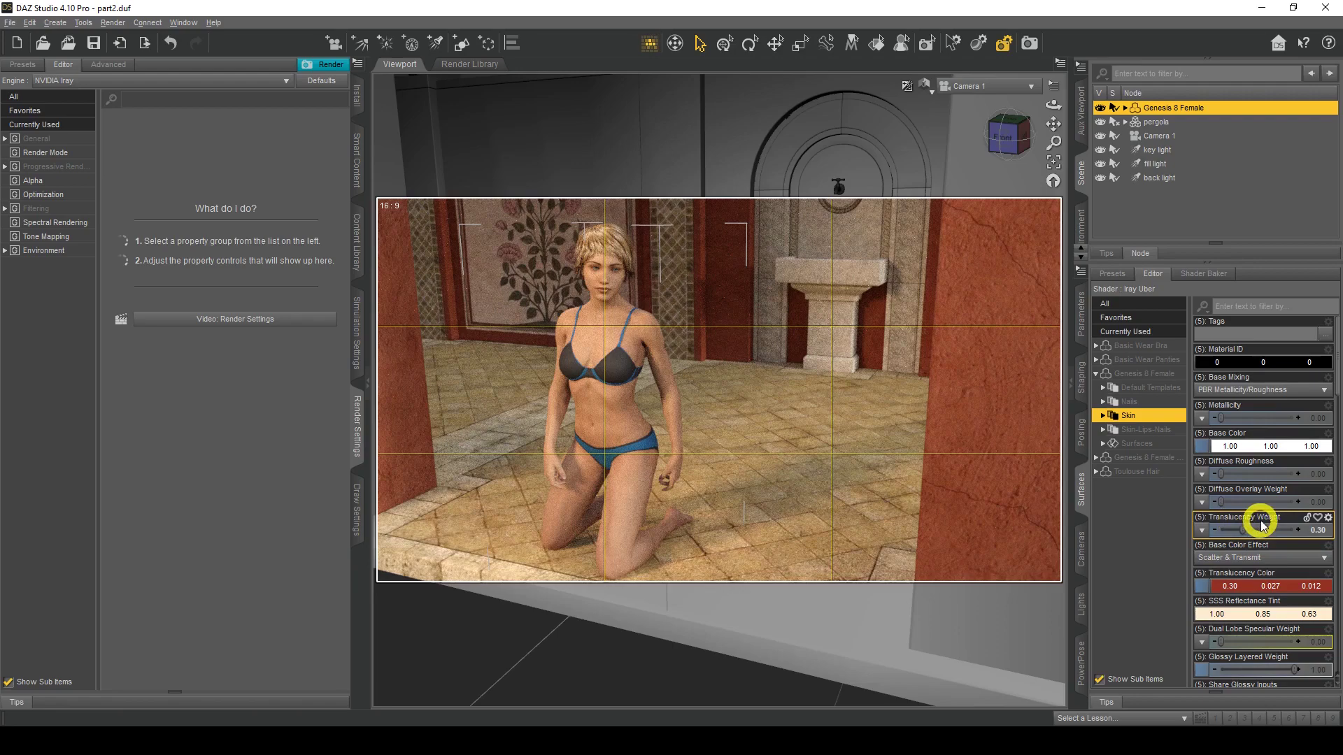
{"action": "mouse_move", "coordinate": [1263, 524]}
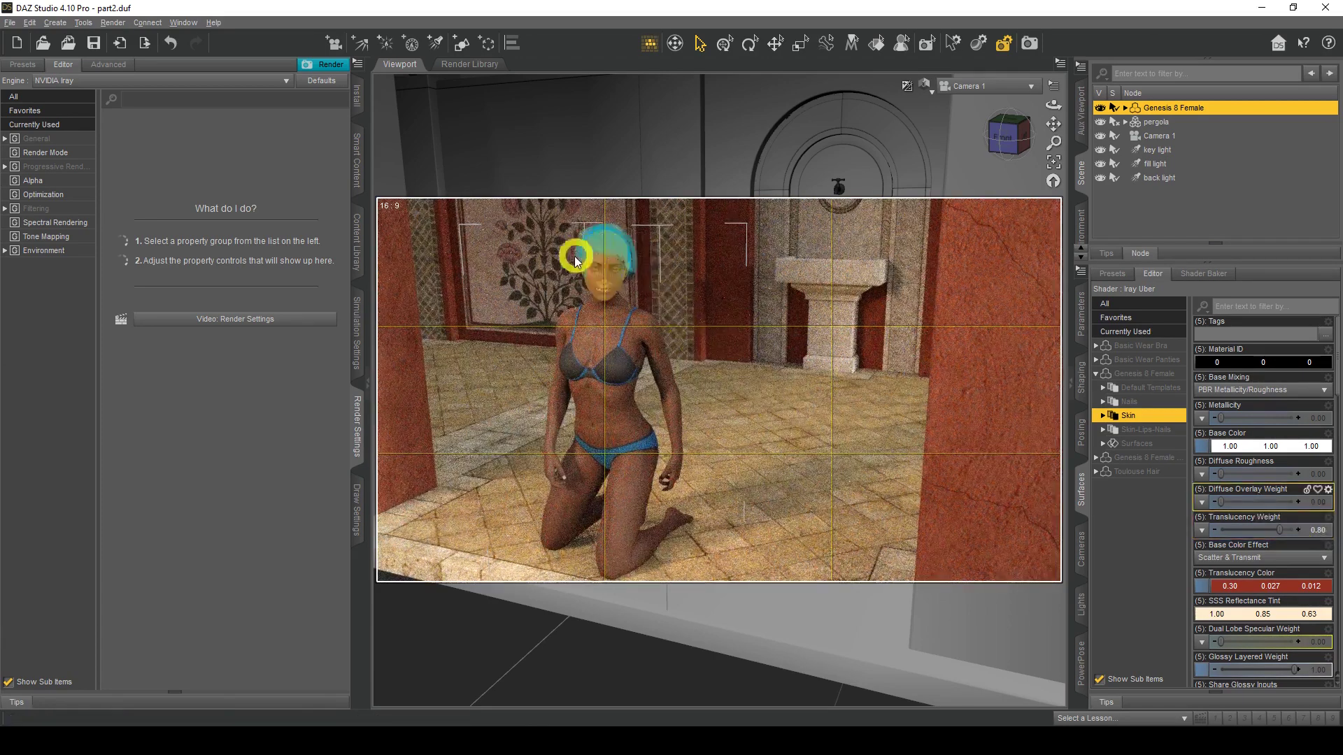
{"action": "mouse_move", "coordinate": [589, 248]}
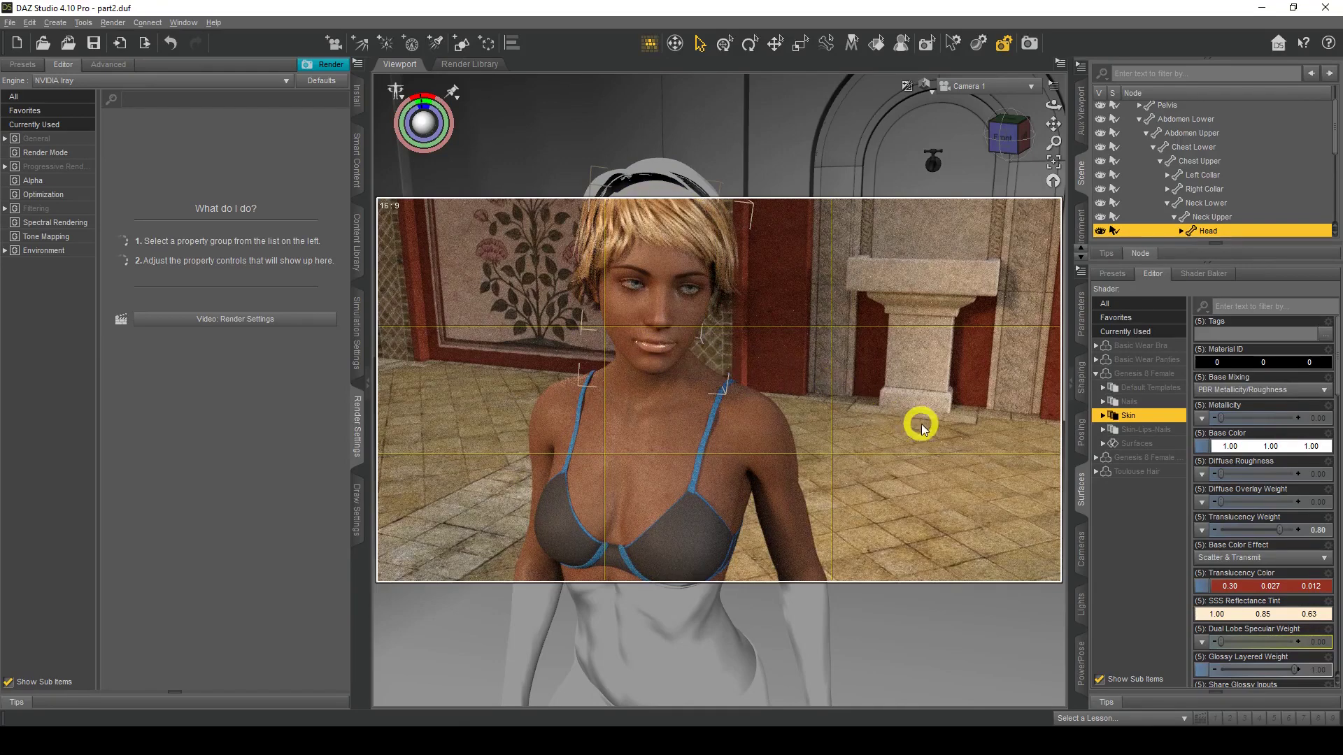
{"action": "mouse_move", "coordinate": [1130, 446]}
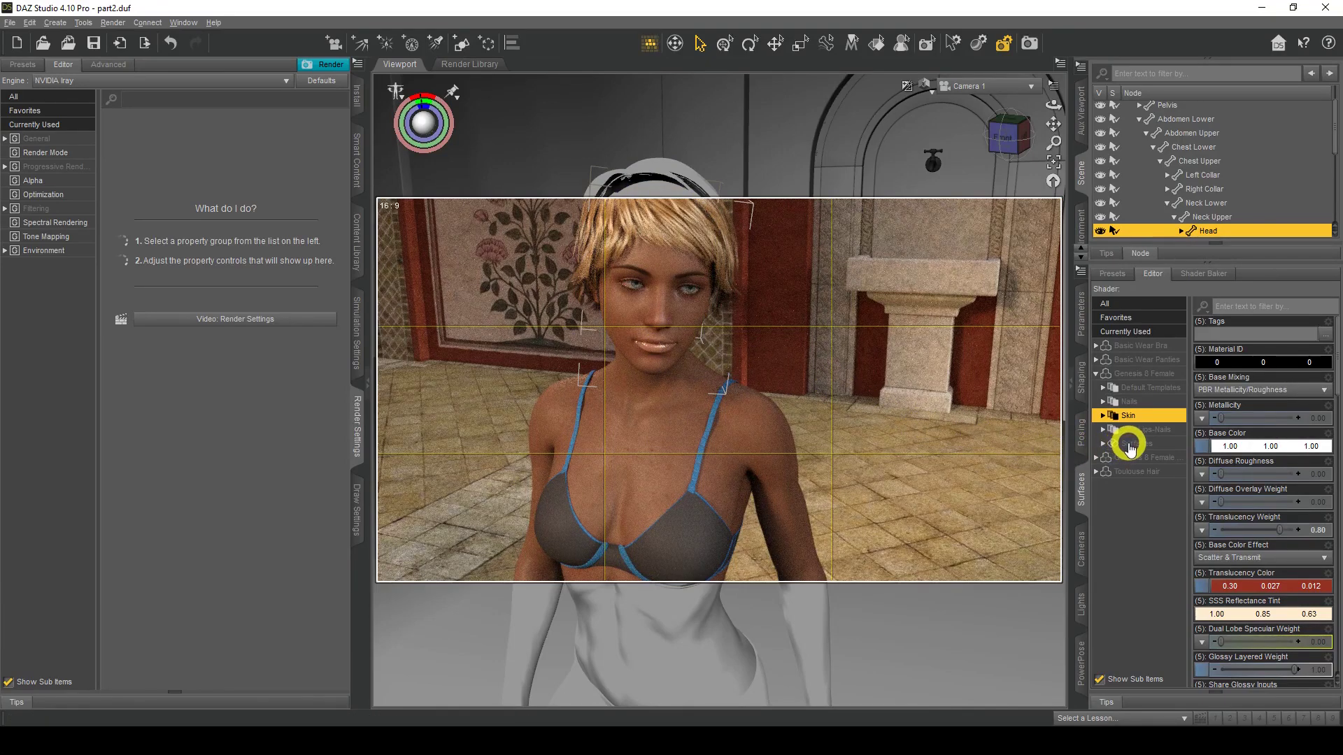
Step: Expand Genesis 8 Female's Surfaces group and select the Lips surface
{"action": "left_click", "coordinate": [1134, 443]}
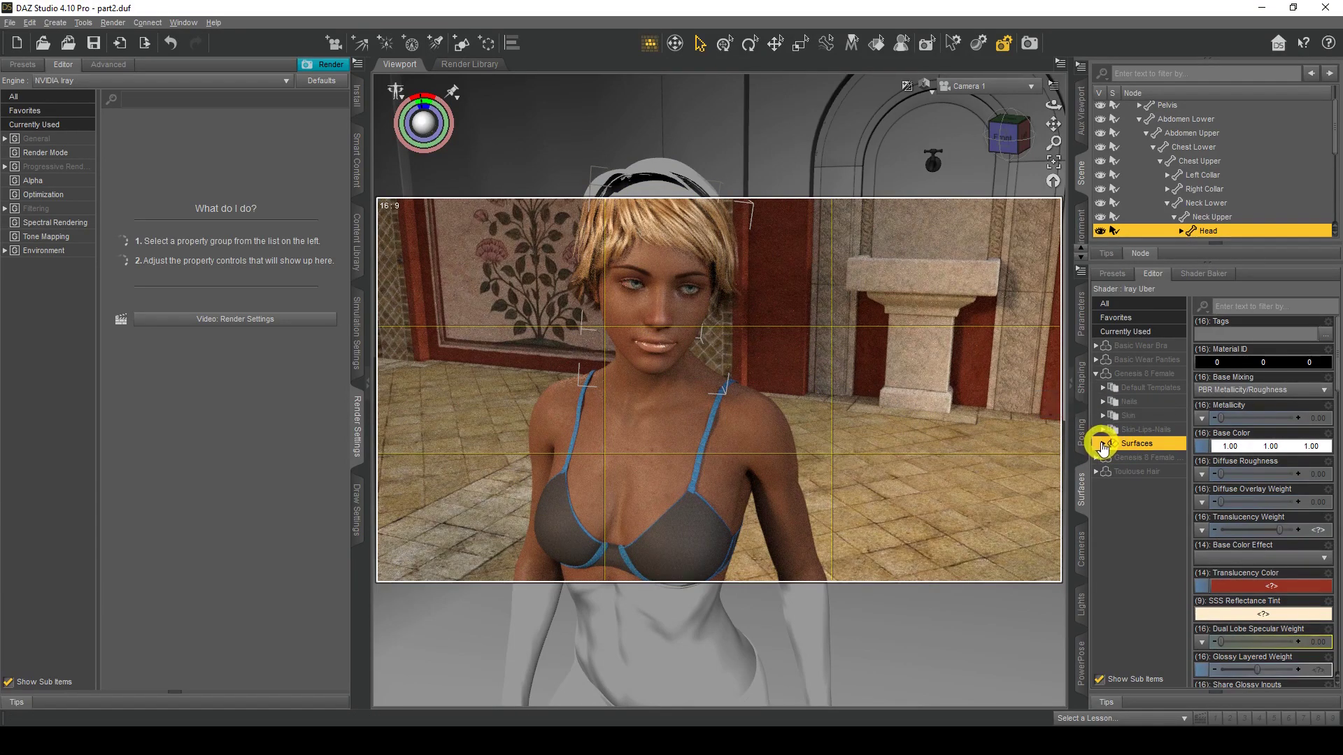
{"action": "left_click", "coordinate": [1102, 443]}
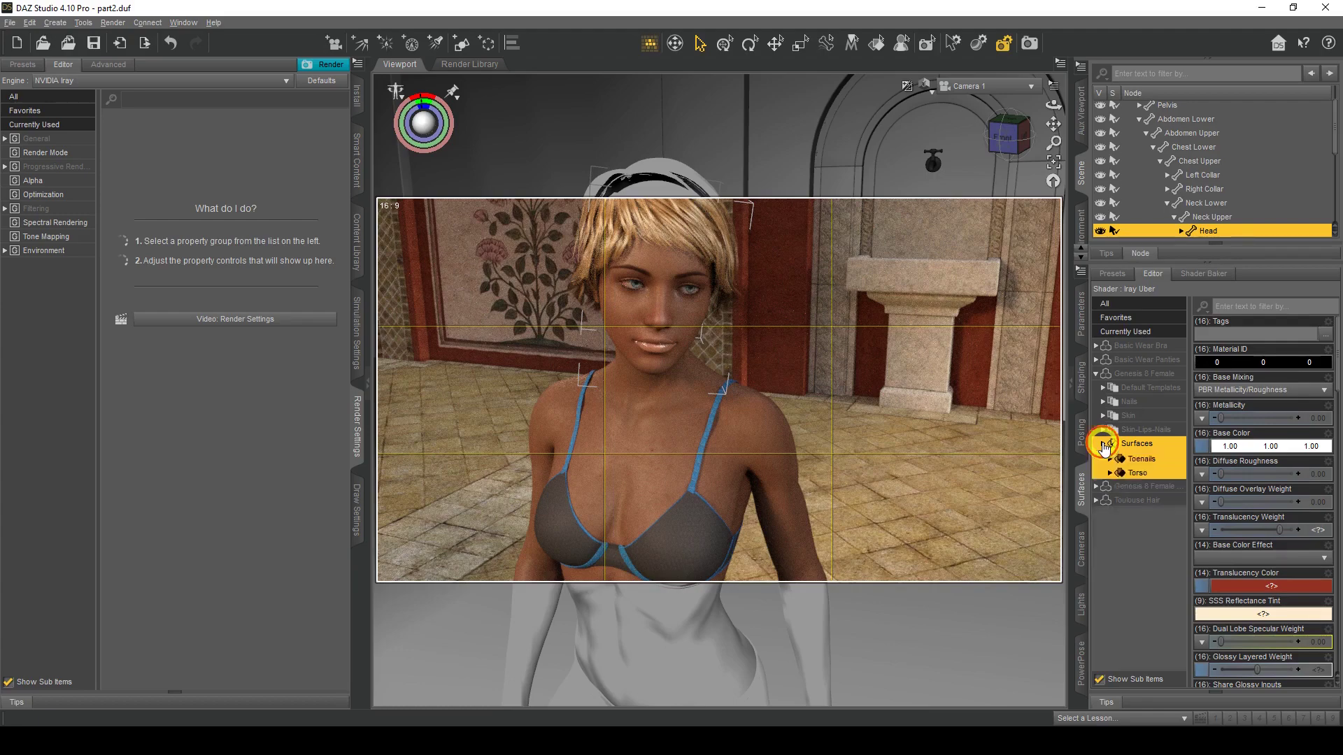
{"action": "left_click", "coordinate": [1105, 444]}
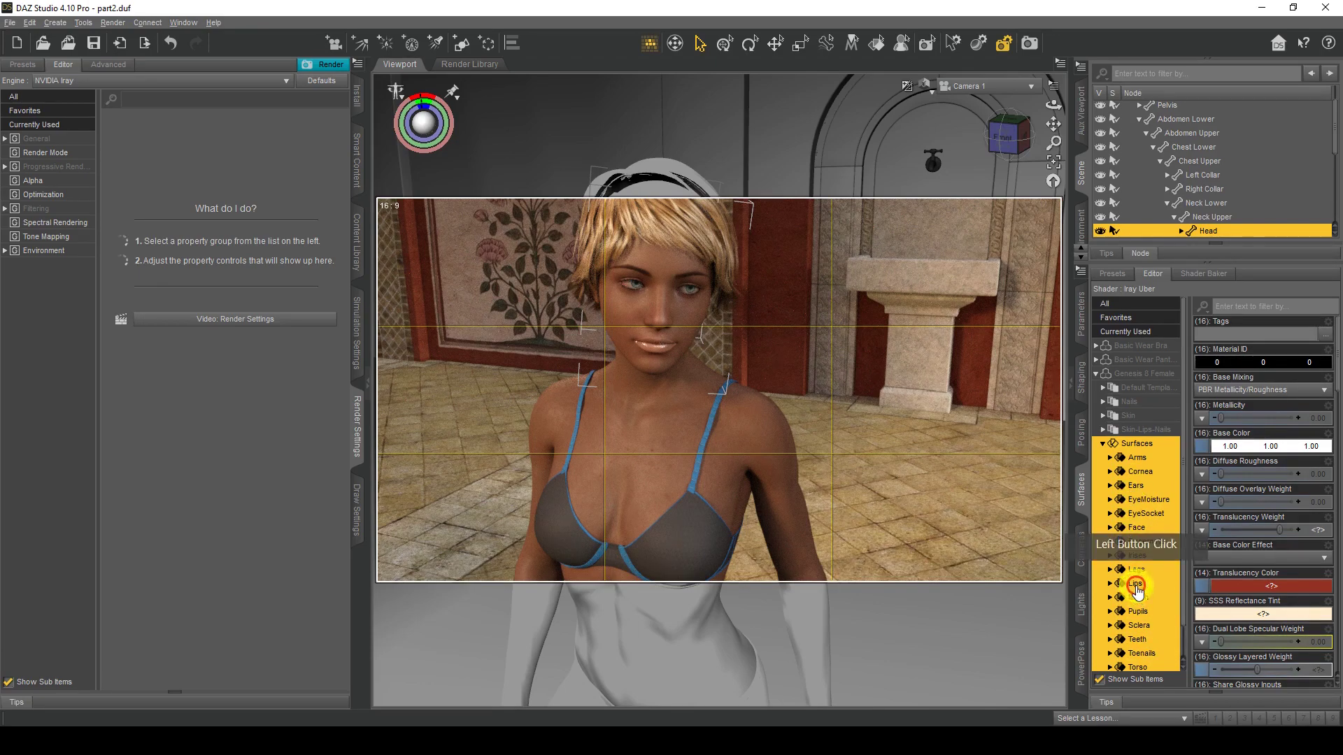
{"action": "left_click", "coordinate": [1133, 584]}
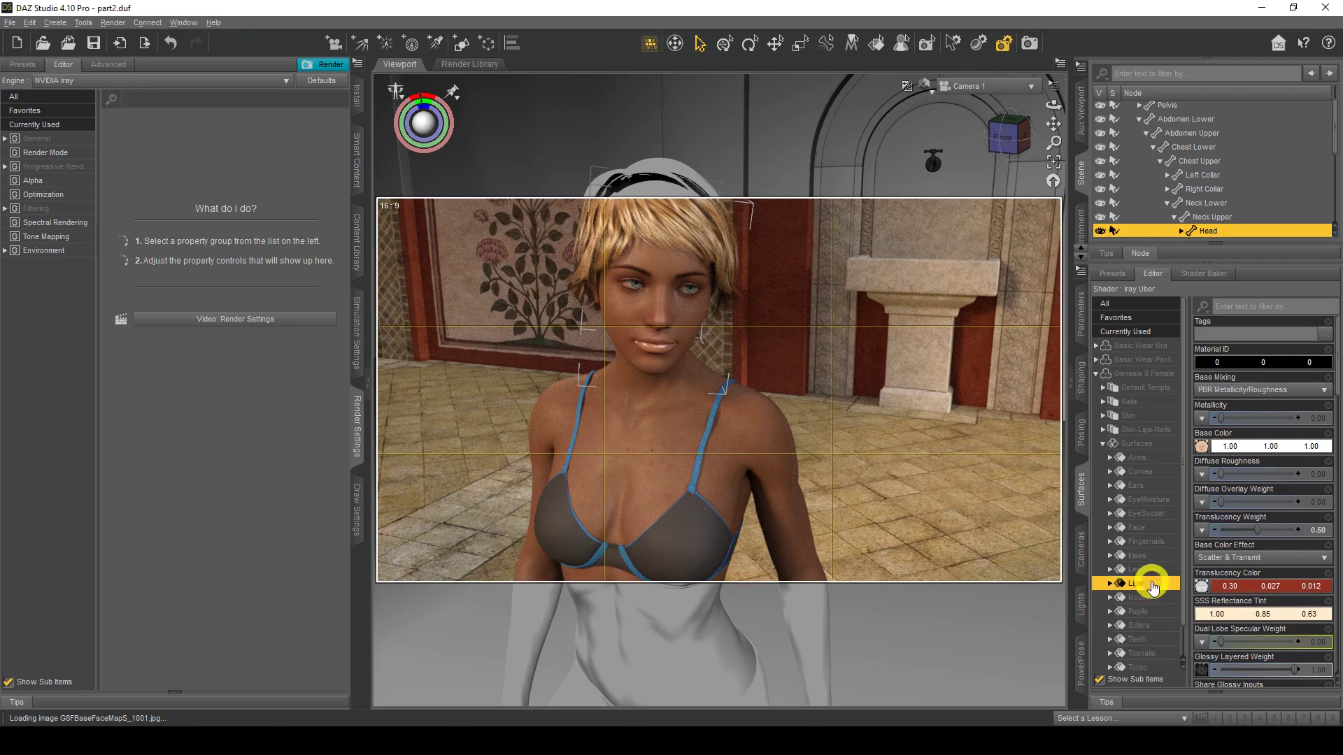
{"action": "left_click", "coordinate": [1130, 584]}
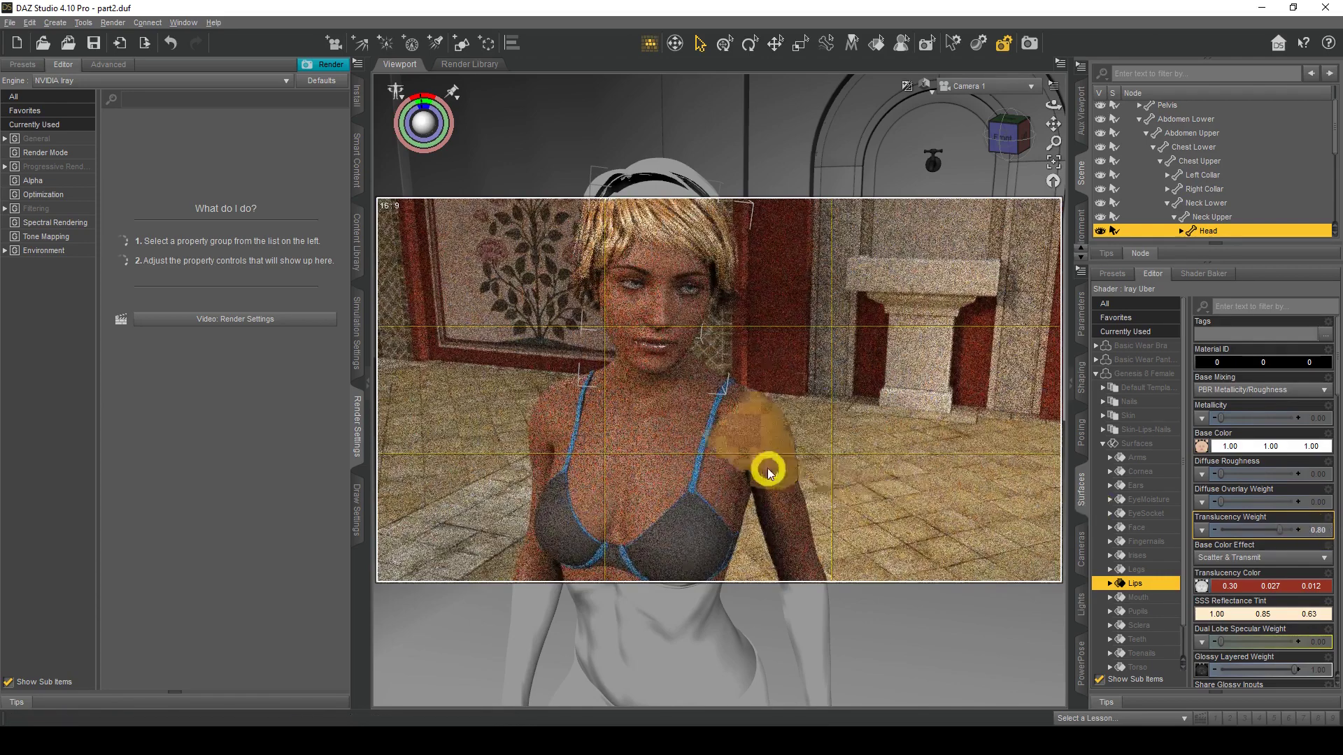
{"action": "mouse_move", "coordinate": [745, 385]}
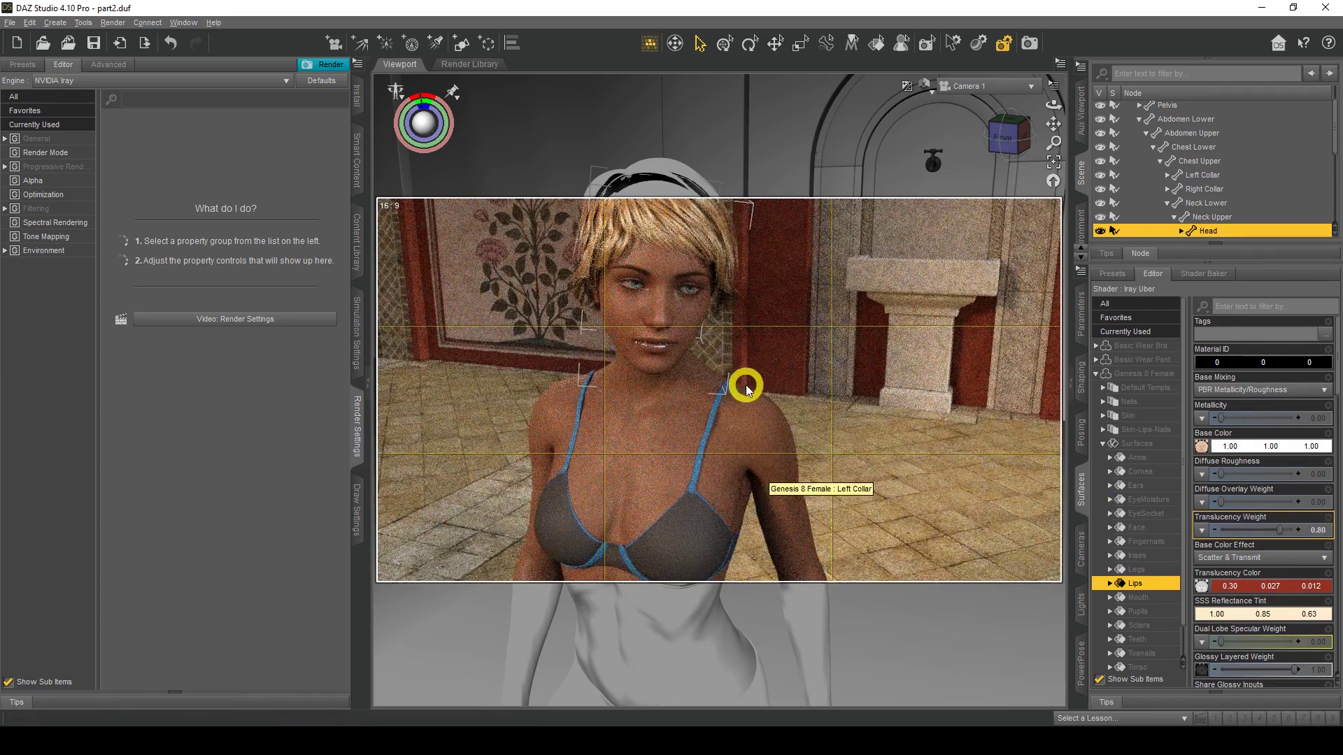